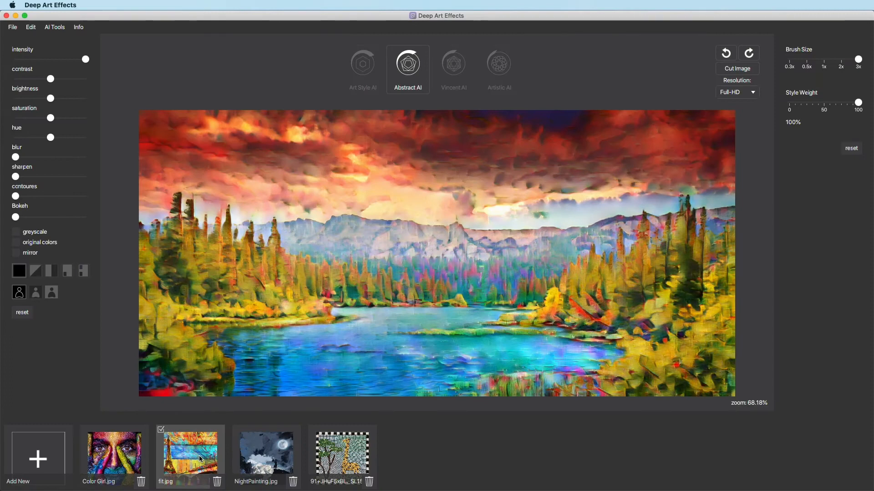
Step through the style tools from Abstract AI to Vincent AI and the next style
click(407, 61)
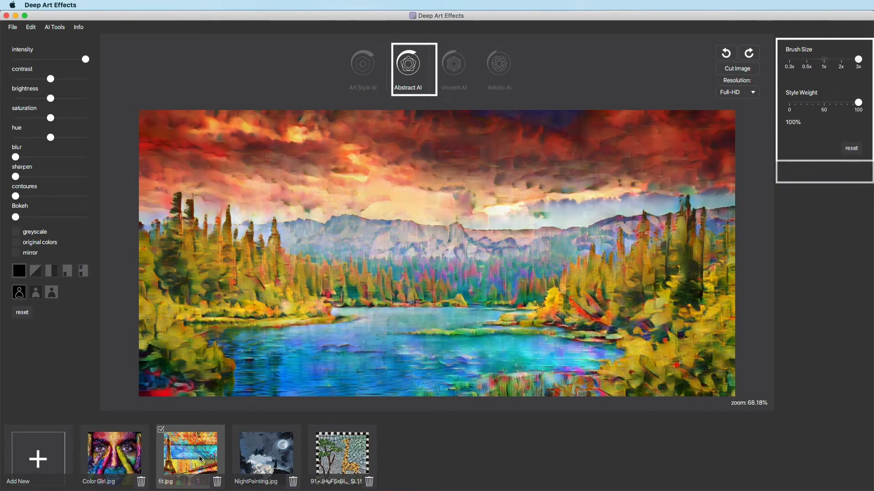
click(454, 62)
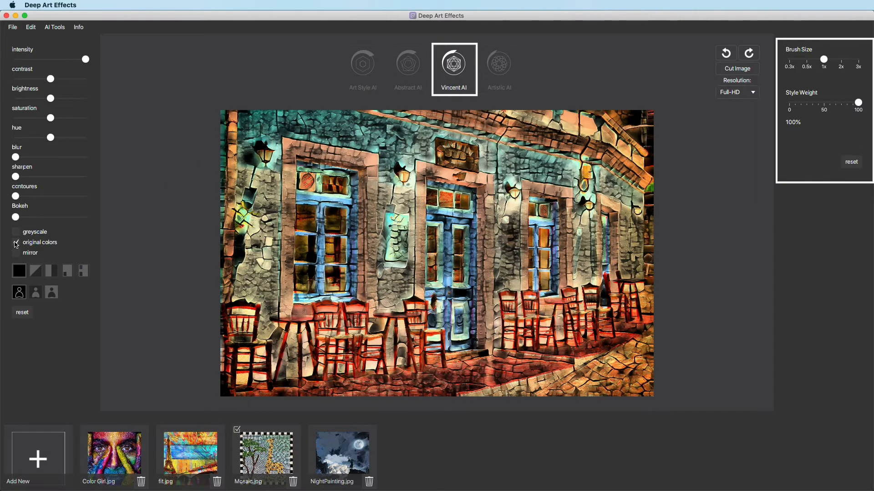
click(499, 61)
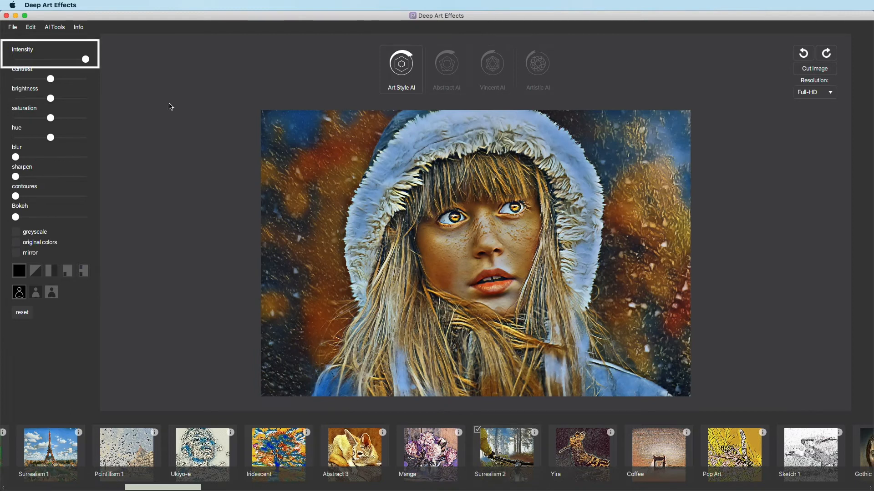
Fade the style intensity down to the plain photo, then bring it back to full strength
drag(85, 59, 72, 59)
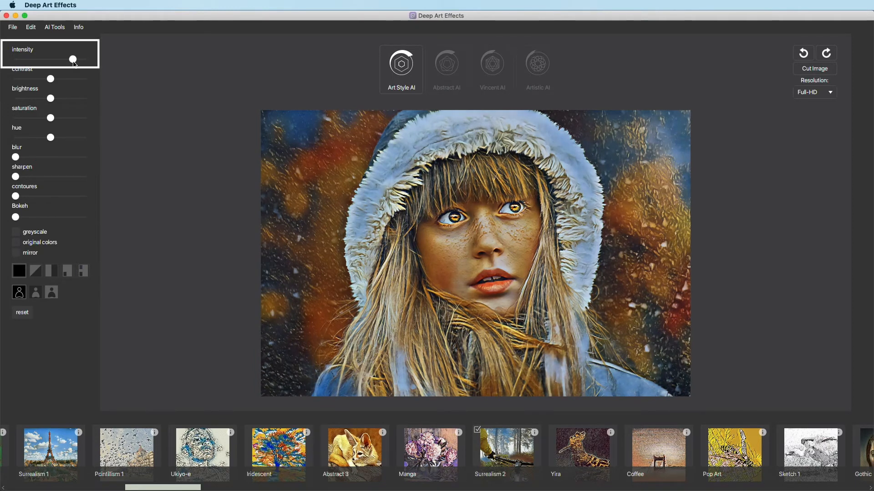
drag(72, 59, 16, 59)
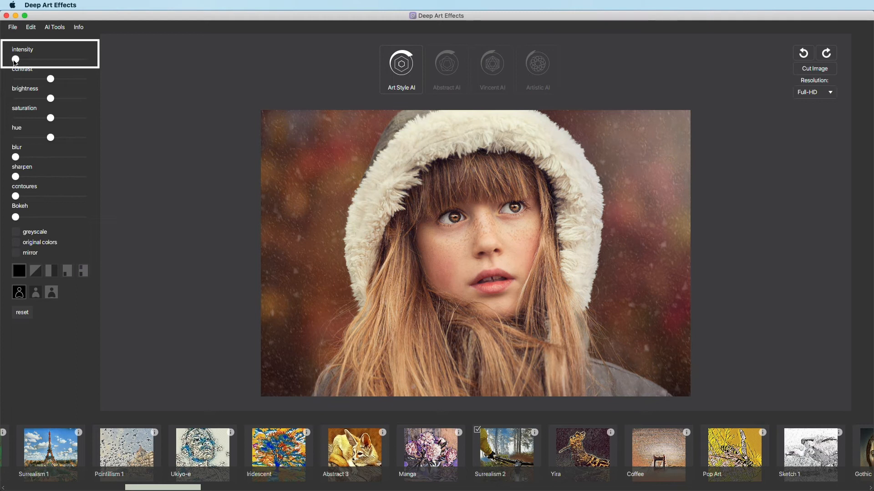
drag(15, 60, 27, 60)
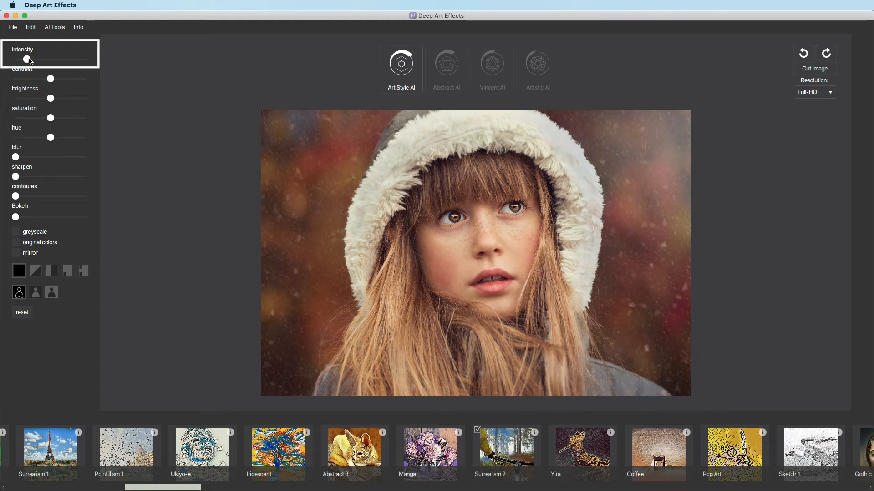
drag(27, 59, 85, 60)
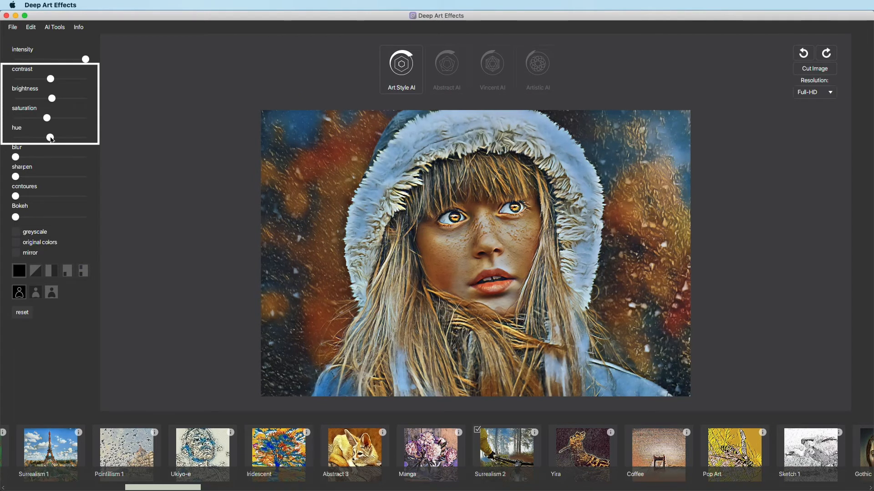
mouse_move(21, 157)
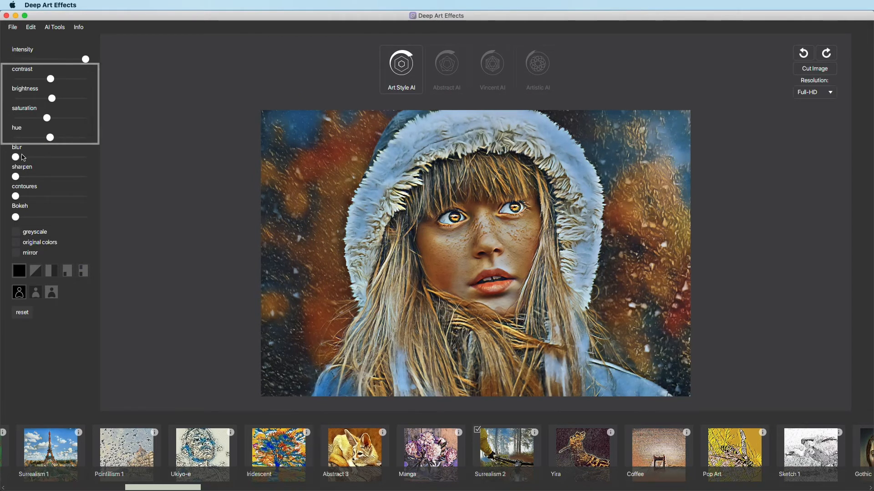
Try a blur and remove it, then raise sharpening and contour lines on the portrait
drag(16, 156, 47, 157)
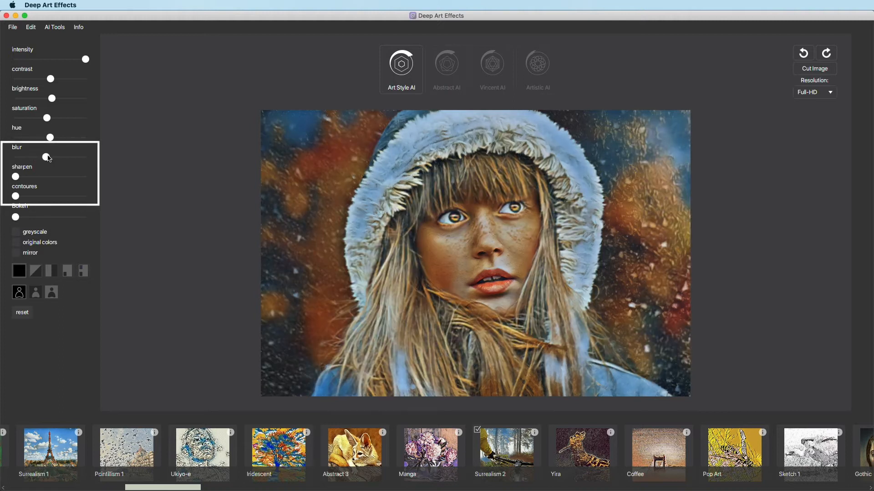
drag(47, 156, 16, 156)
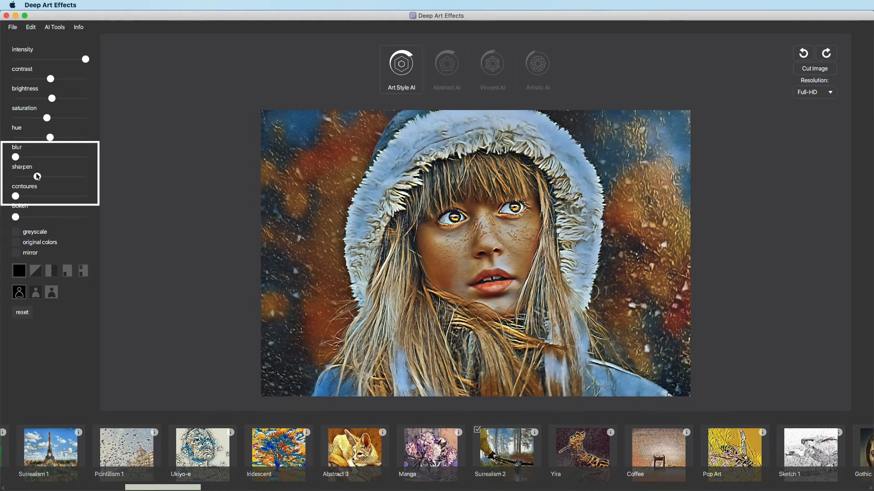
drag(15, 176, 38, 176)
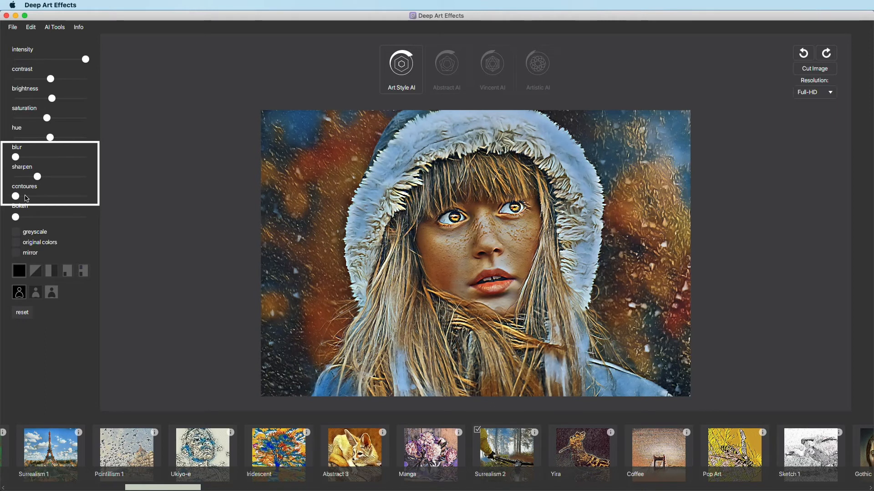
drag(15, 196, 34, 196)
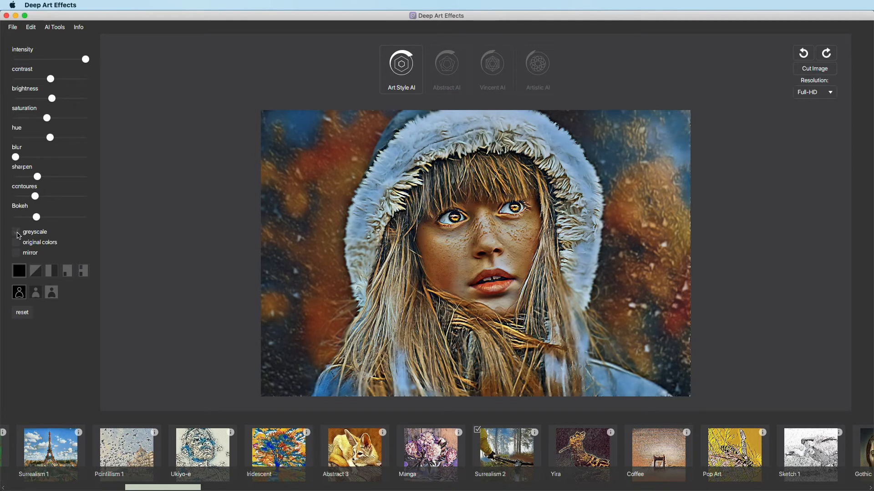
Preview the portrait in greyscale and mirrored, switching each back off again
click(17, 231)
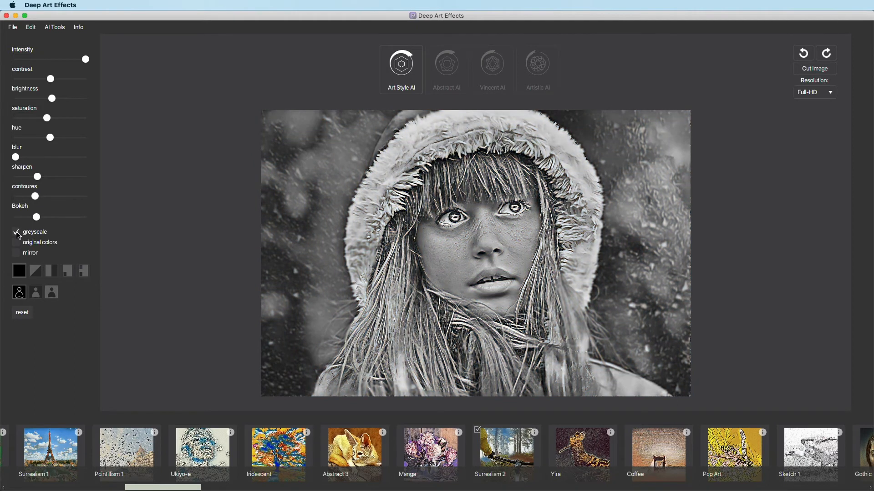
click(16, 232)
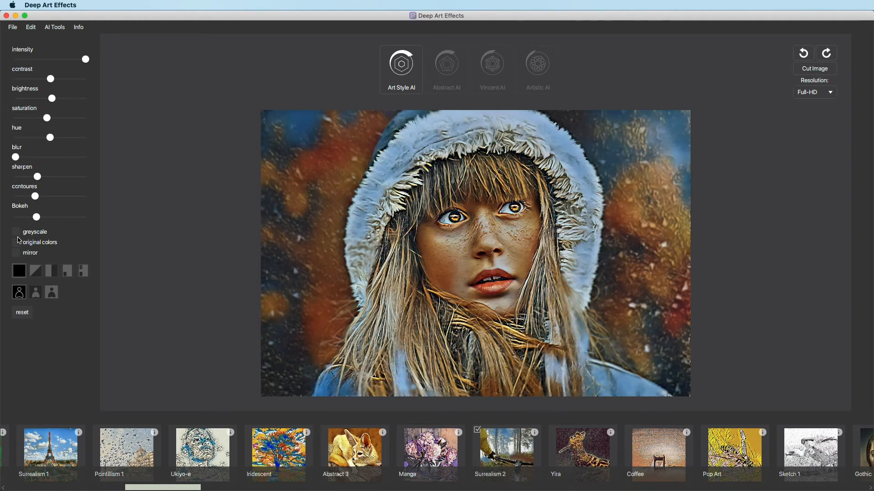
click(16, 243)
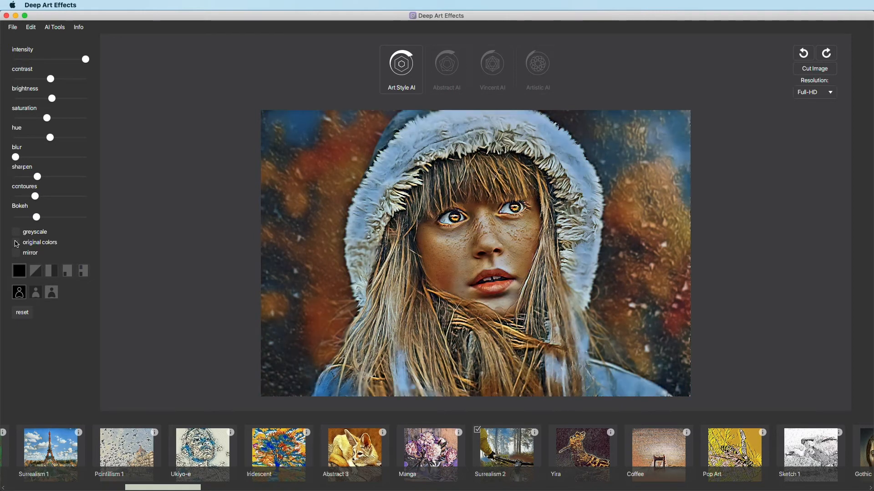
click(16, 253)
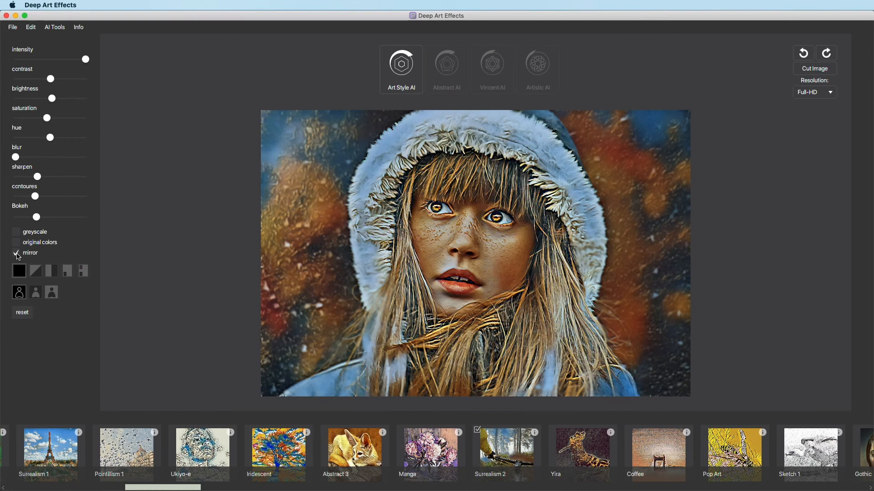
click(16, 252)
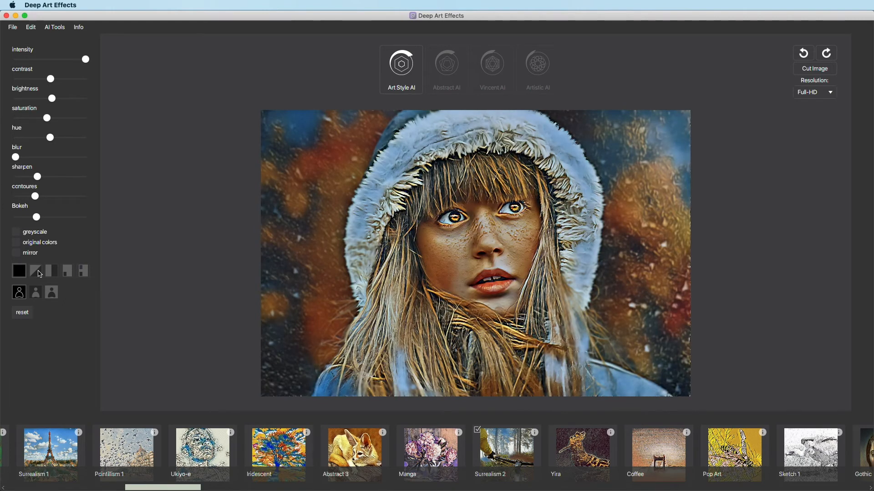
Compare original and styled views as split and insets, then reset all adjustments to defaults
click(50, 271)
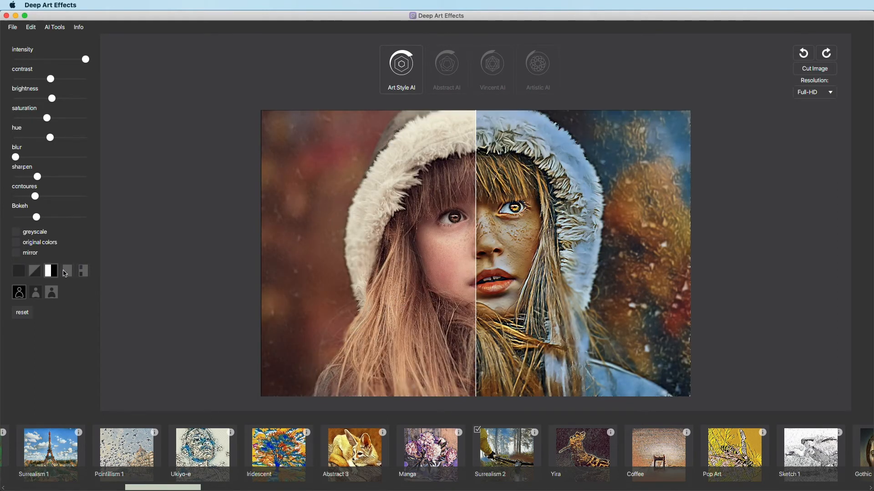
click(82, 271)
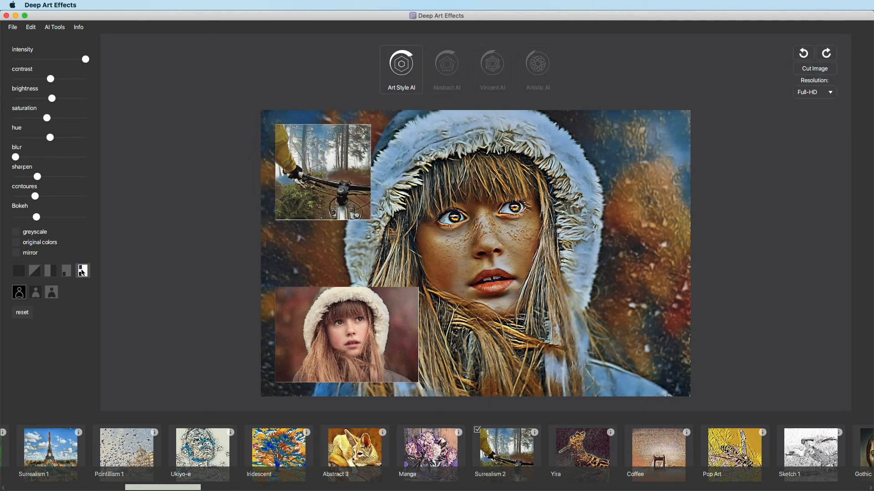
click(22, 312)
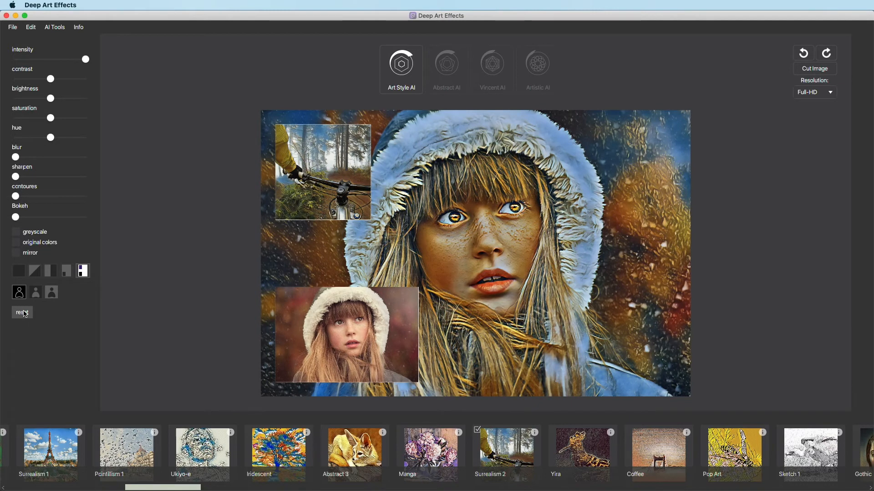
click(803, 52)
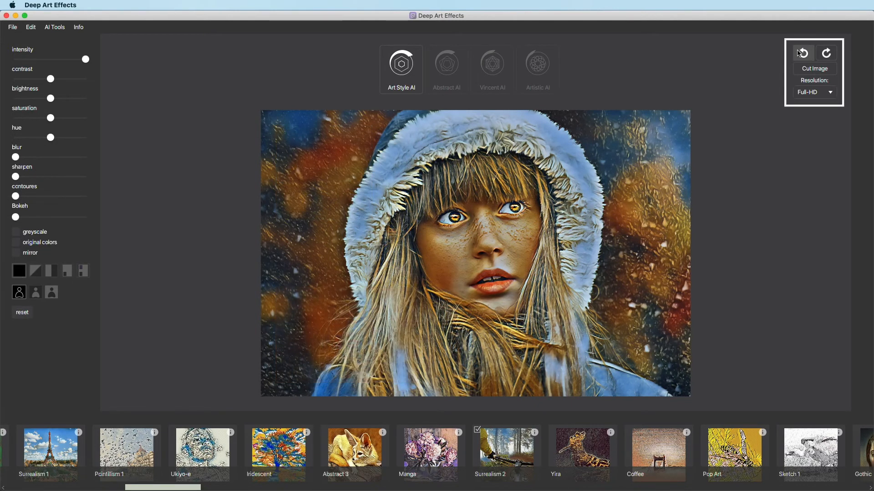
Rotate the portrait a quarter turn, then crop it tighter around the girl's hooded face
click(801, 53)
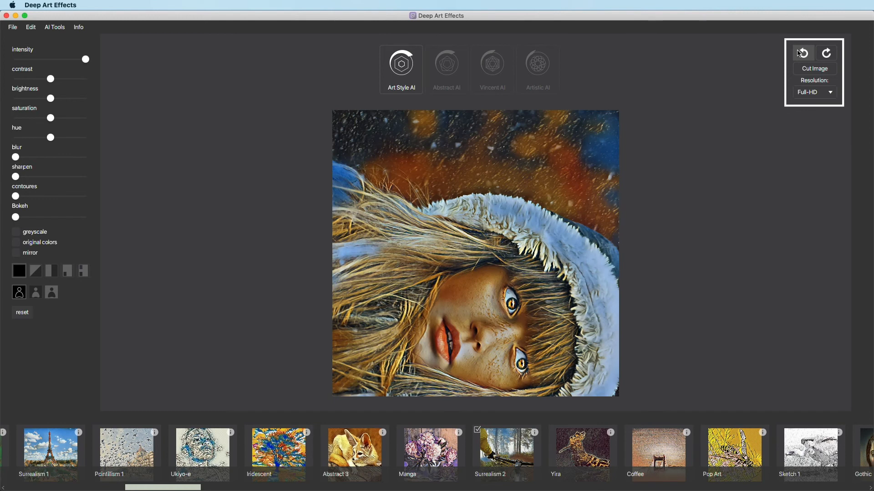
click(813, 67)
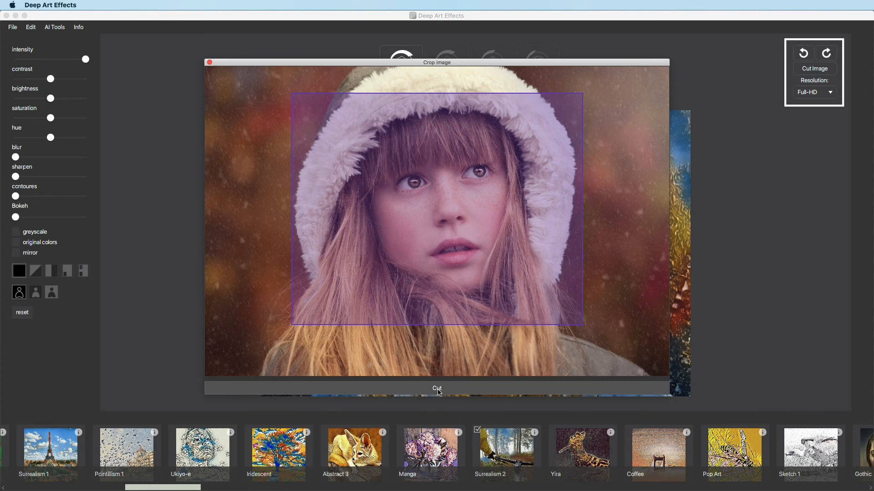
click(436, 388)
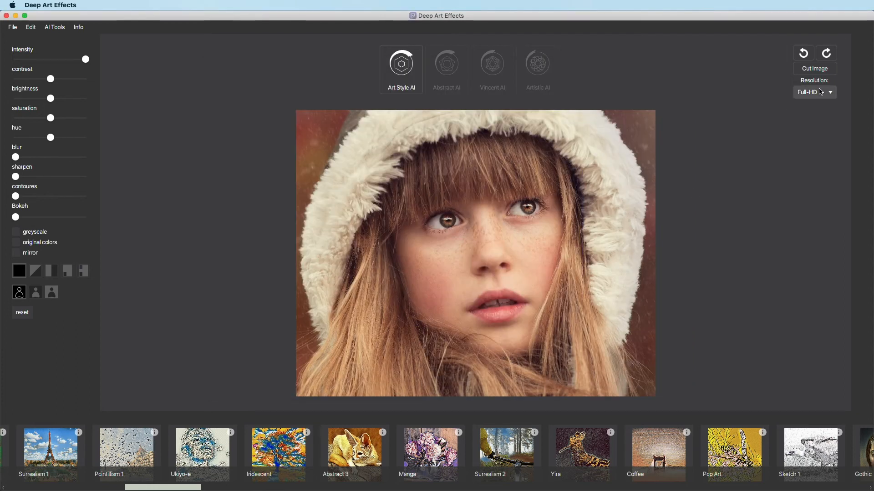
Try HD output resolution, then choose Original from the resolution list
click(813, 92)
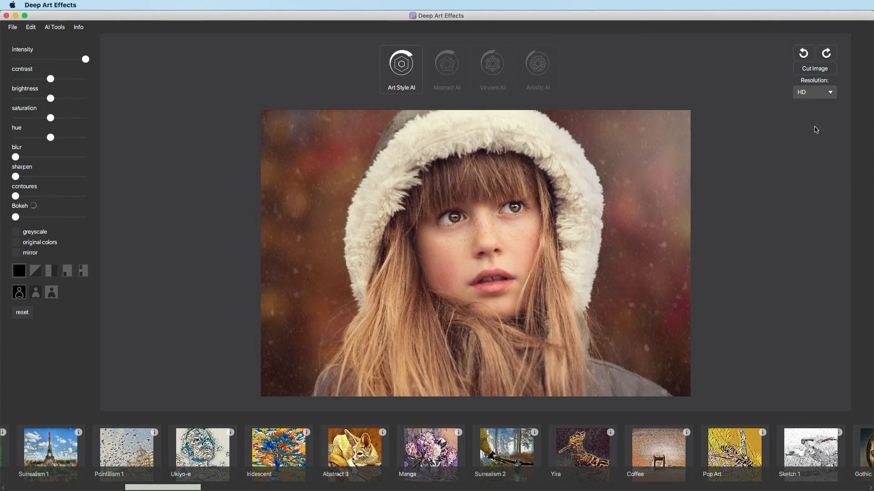
click(812, 91)
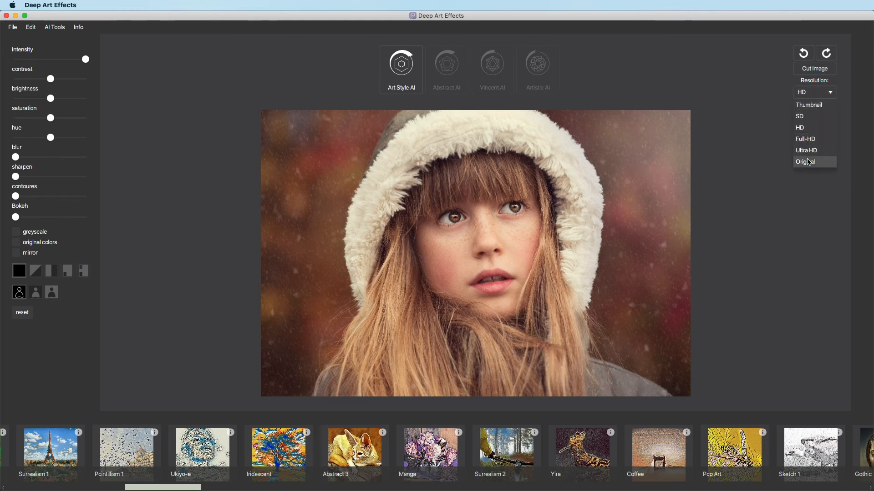
click(806, 162)
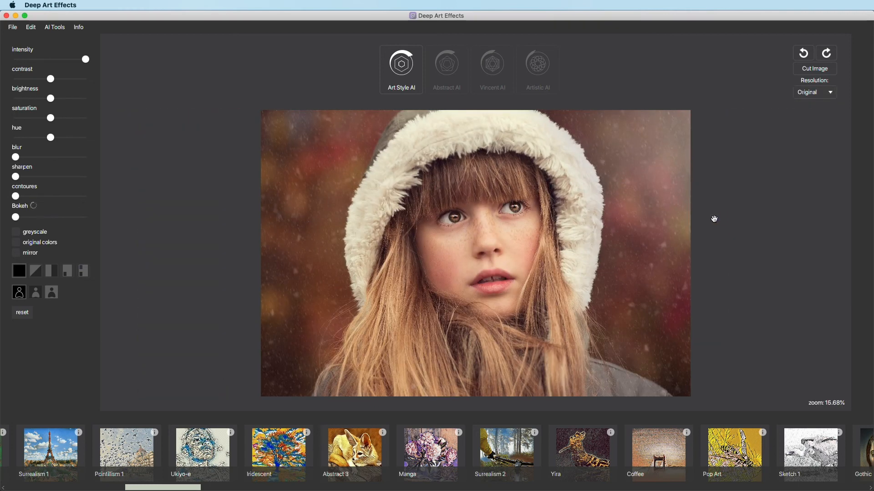